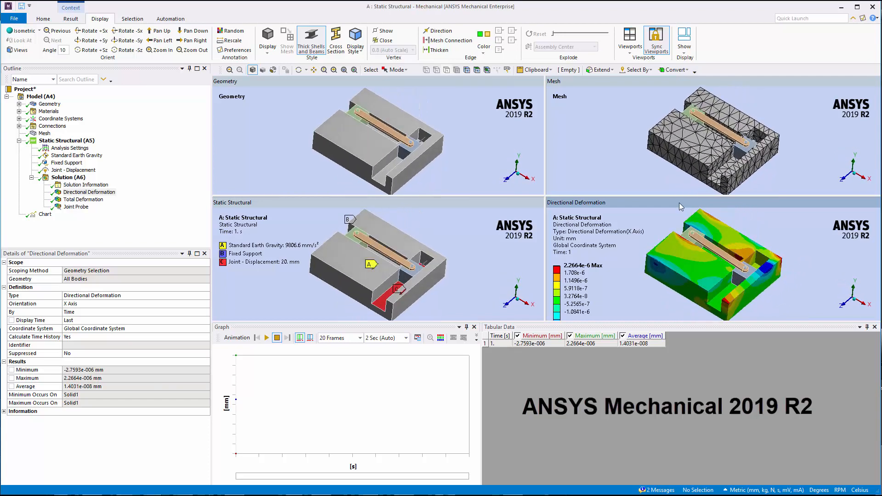
Add a System Coupling Region to the Static Structural (A5) analysis from its context menu
click(67, 140)
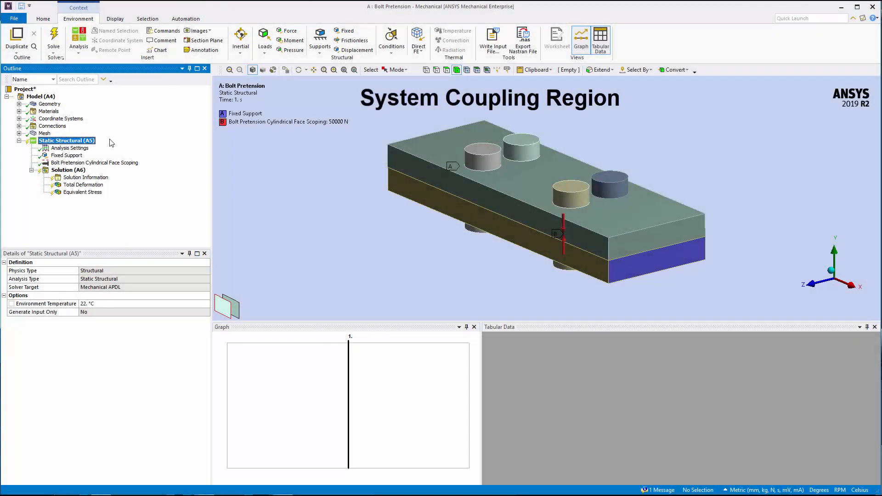
right_click(66, 140)
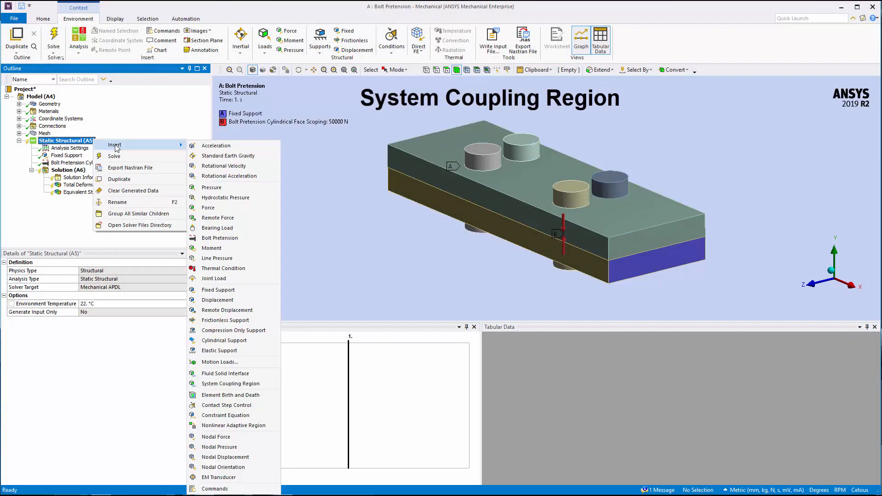
mouse_move(225, 373)
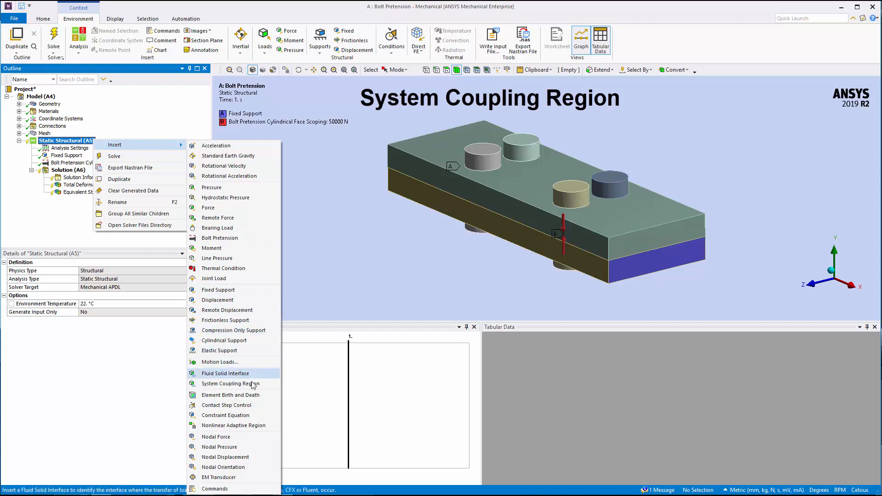
click(228, 384)
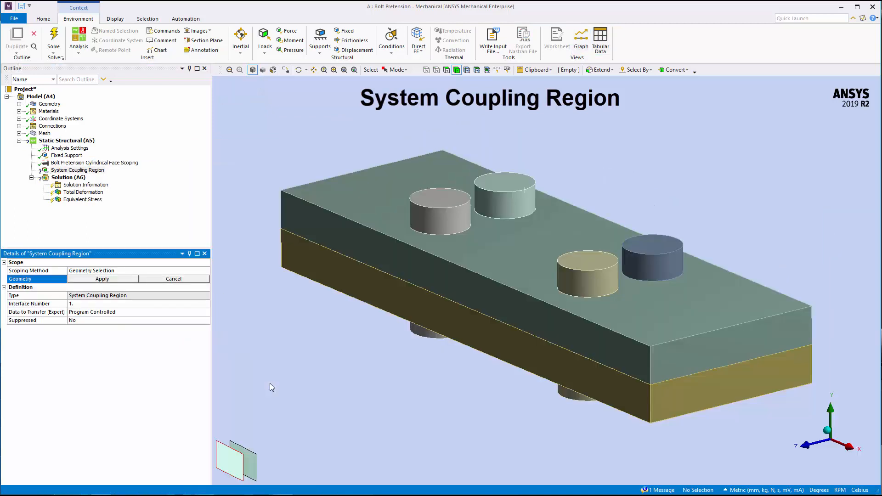
mouse_move(161, 344)
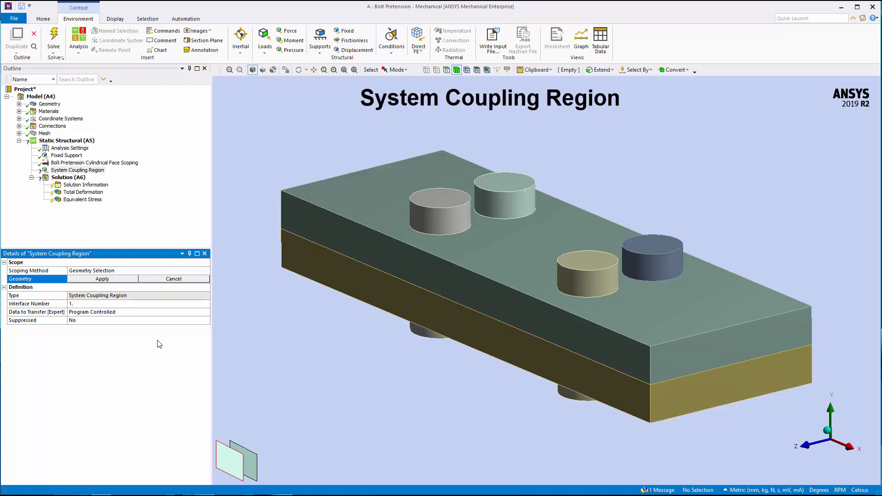
right_click(61, 139)
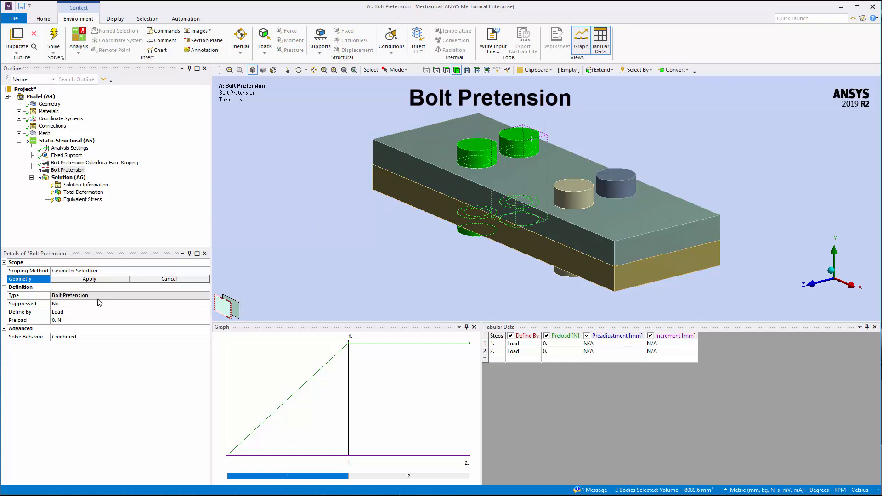
Scope the Bolt Pretension load to the two bolt bodies with a 5000 N preload
click(89, 280)
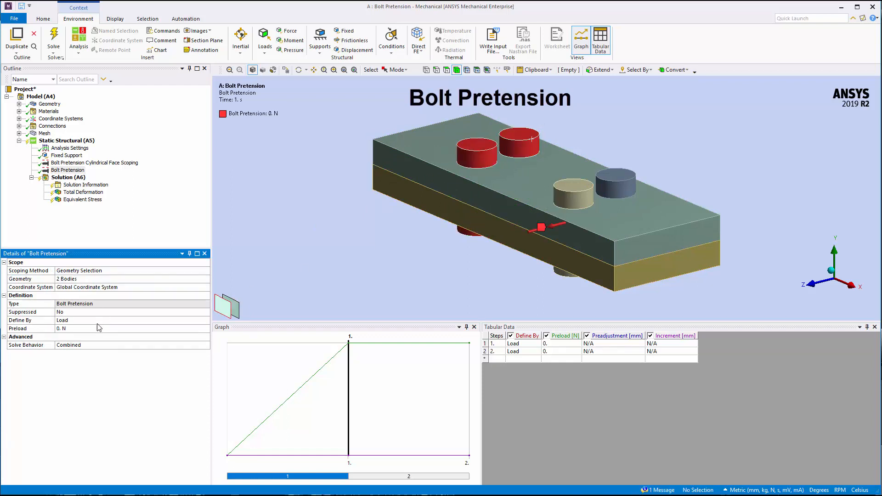
text(5000)
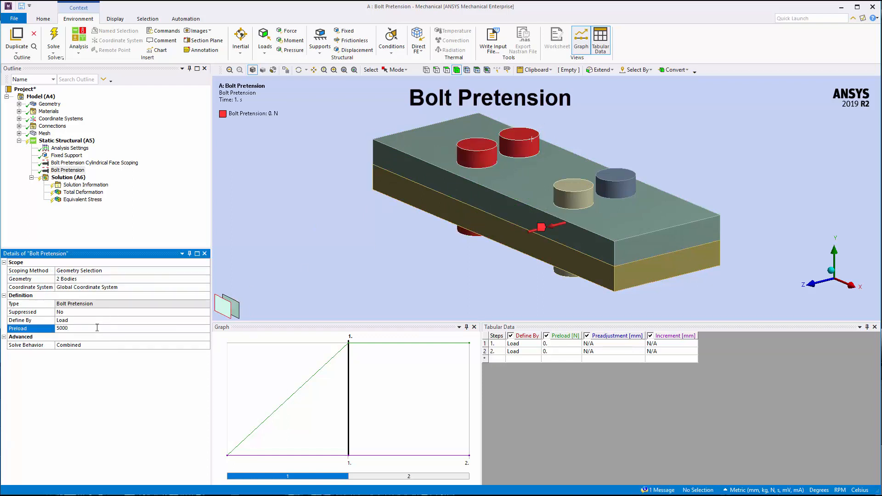
text(5000)
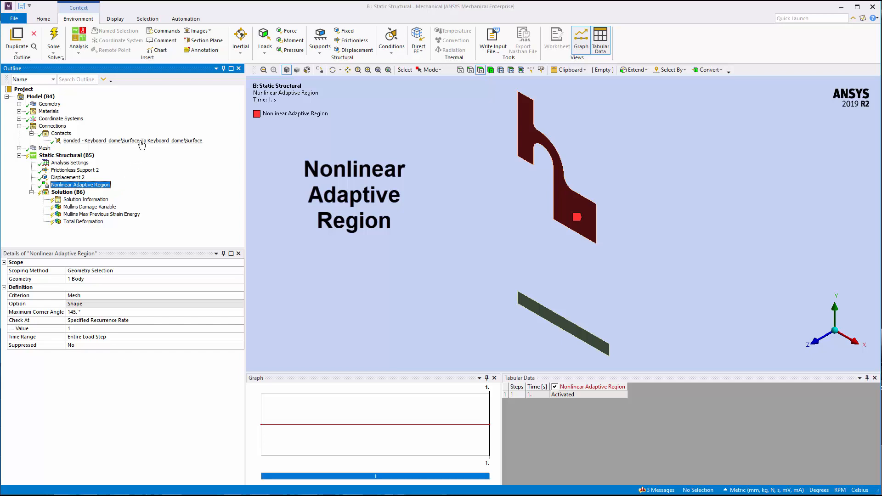
Show the keyboard dome Bonded contact's details and its Formulation choices (Normal Lagrange)
click(132, 140)
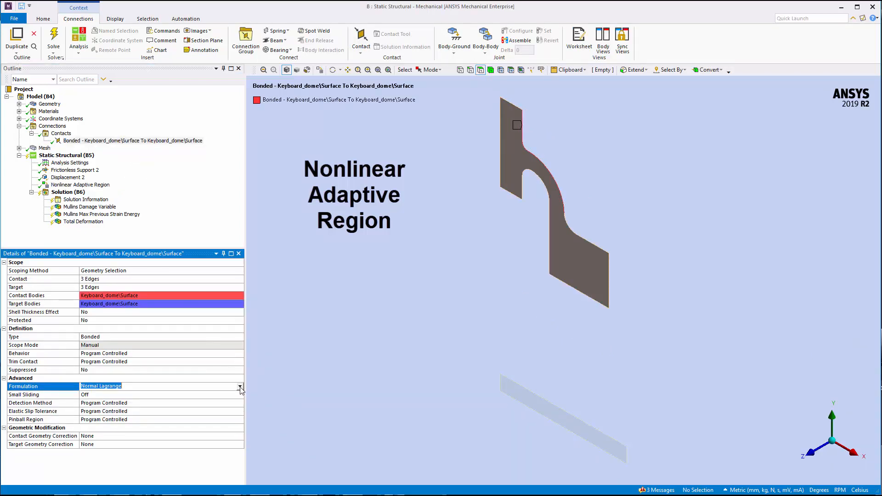
click(240, 386)
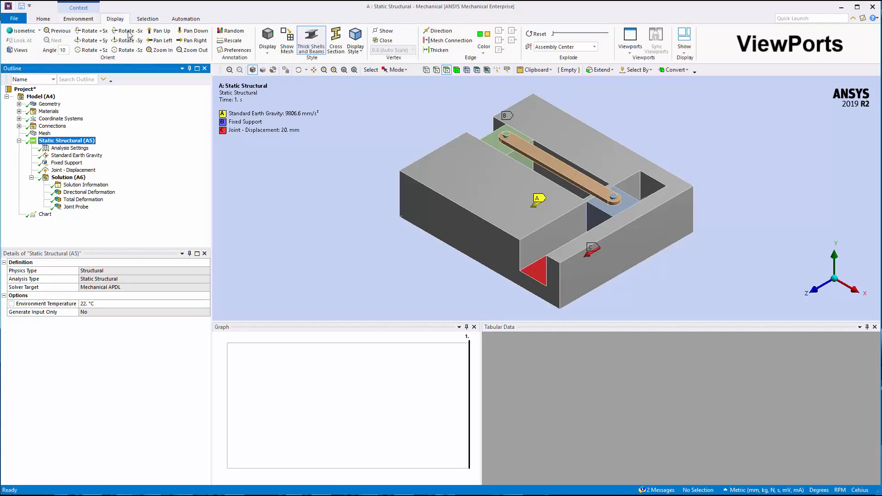
Switch the bracket model's graphics display to the Four Viewports layout
click(629, 38)
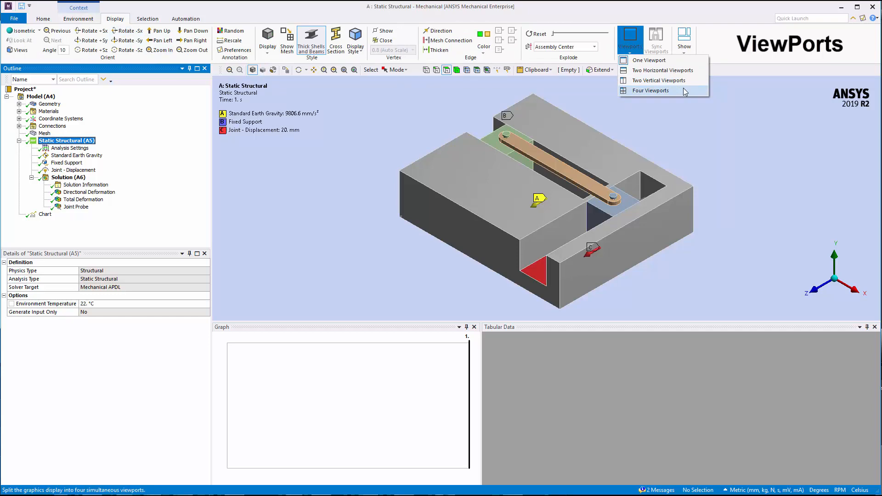
click(651, 91)
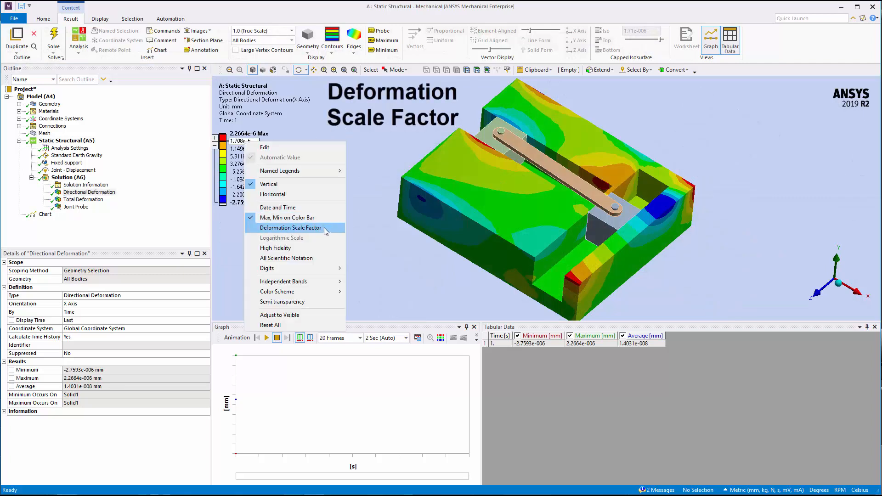
Show the Deformation Scale Factor on the directional deformation legend
click(291, 227)
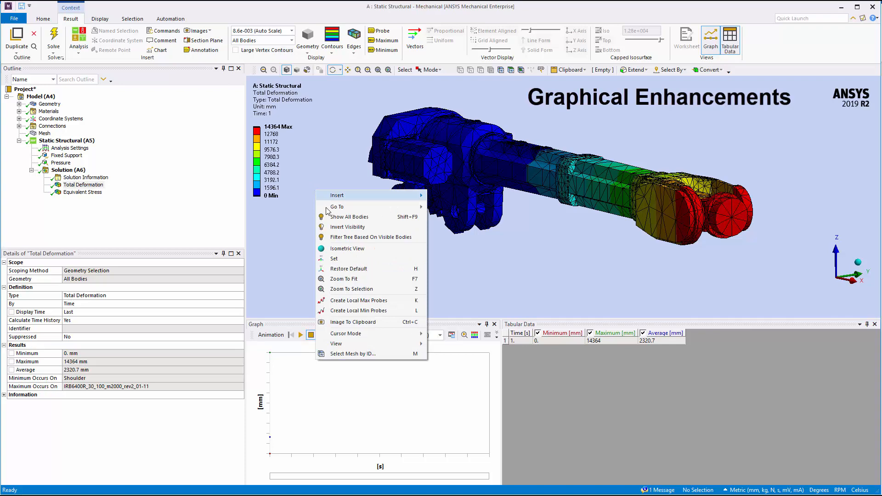
Create local maximum probes on the robot arm's total deformation result
click(357, 299)
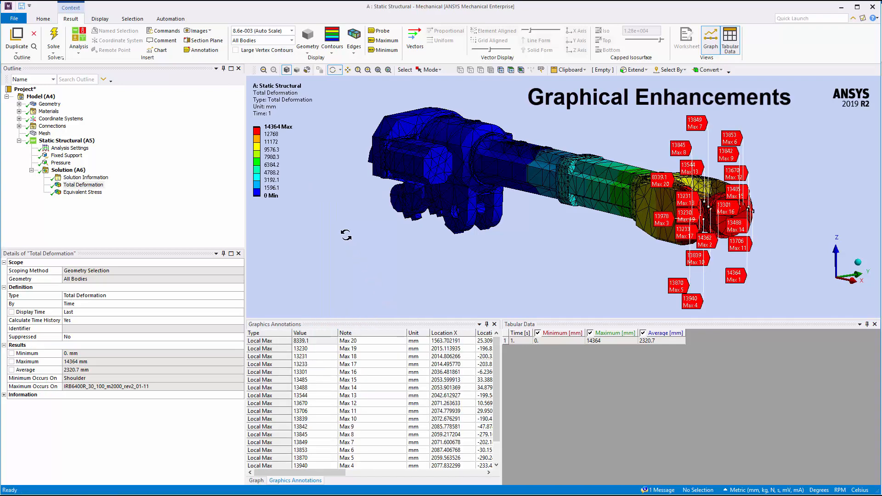
click(256, 480)
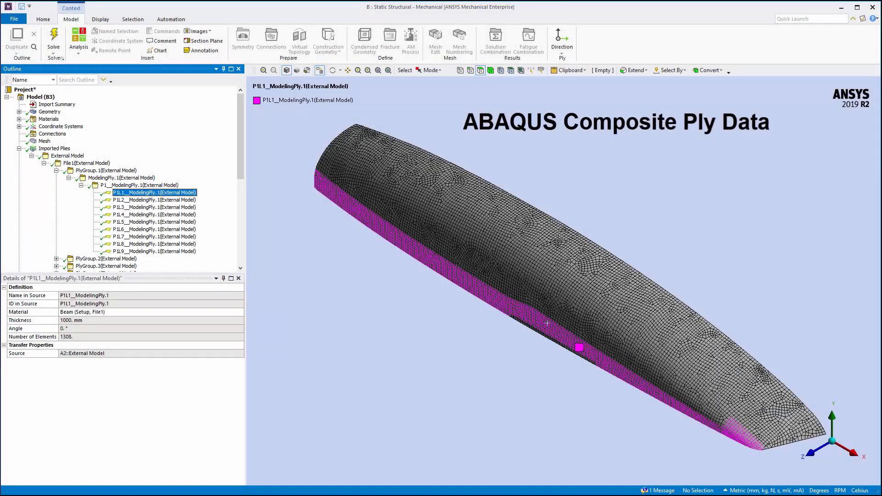
Show imported ABAQUS ply P1L1__ModelingPly.1 on the hull mesh, 1000 mm thick at 0°
click(82, 162)
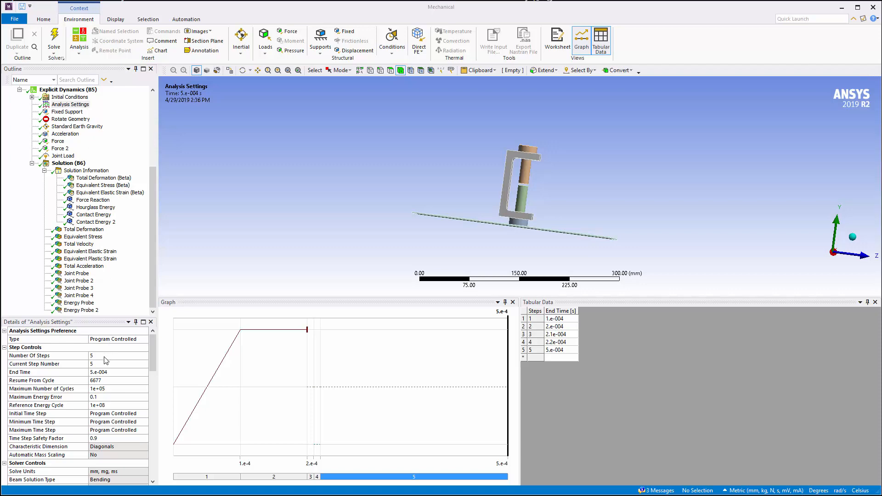
scroll(down, 3)
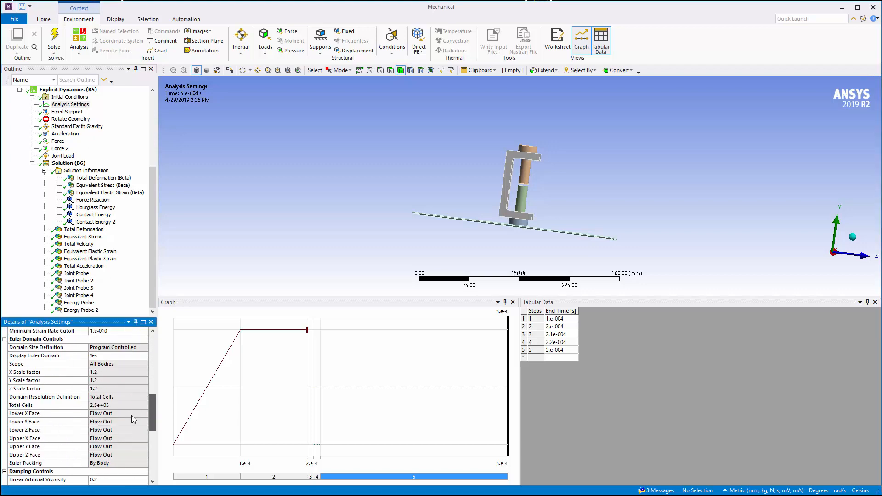
scroll(down, 3)
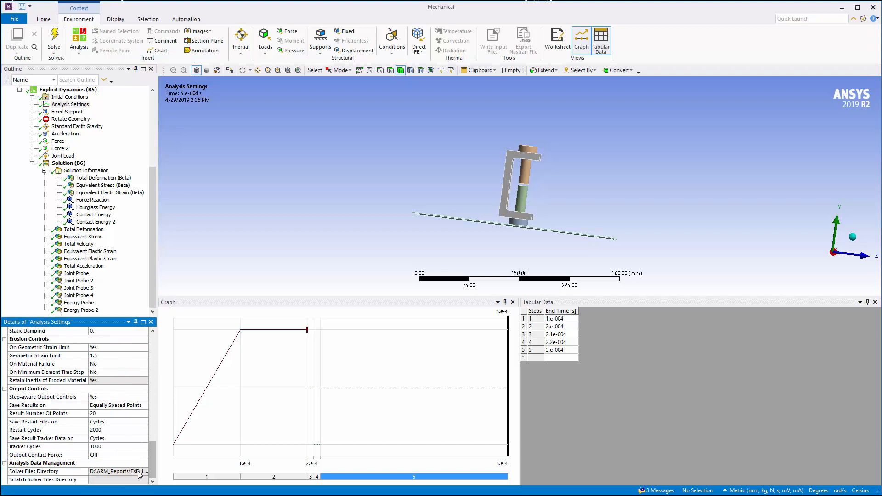